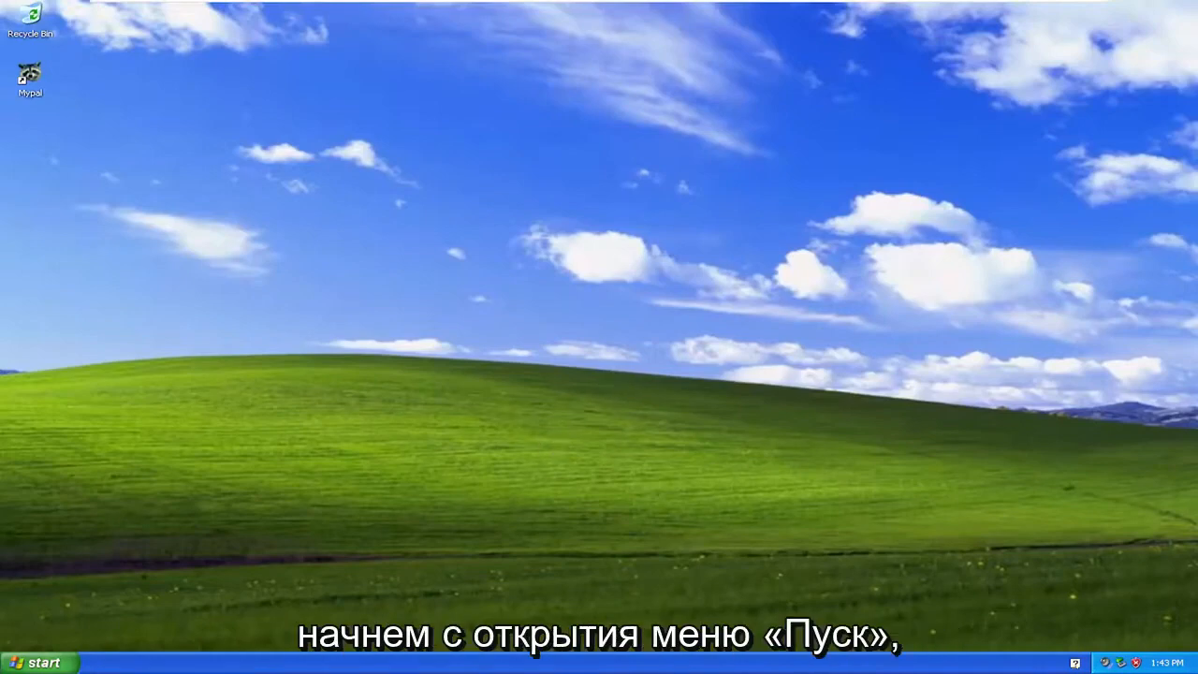
Open the My Computer window from the Start menu.
left_click(37, 655)
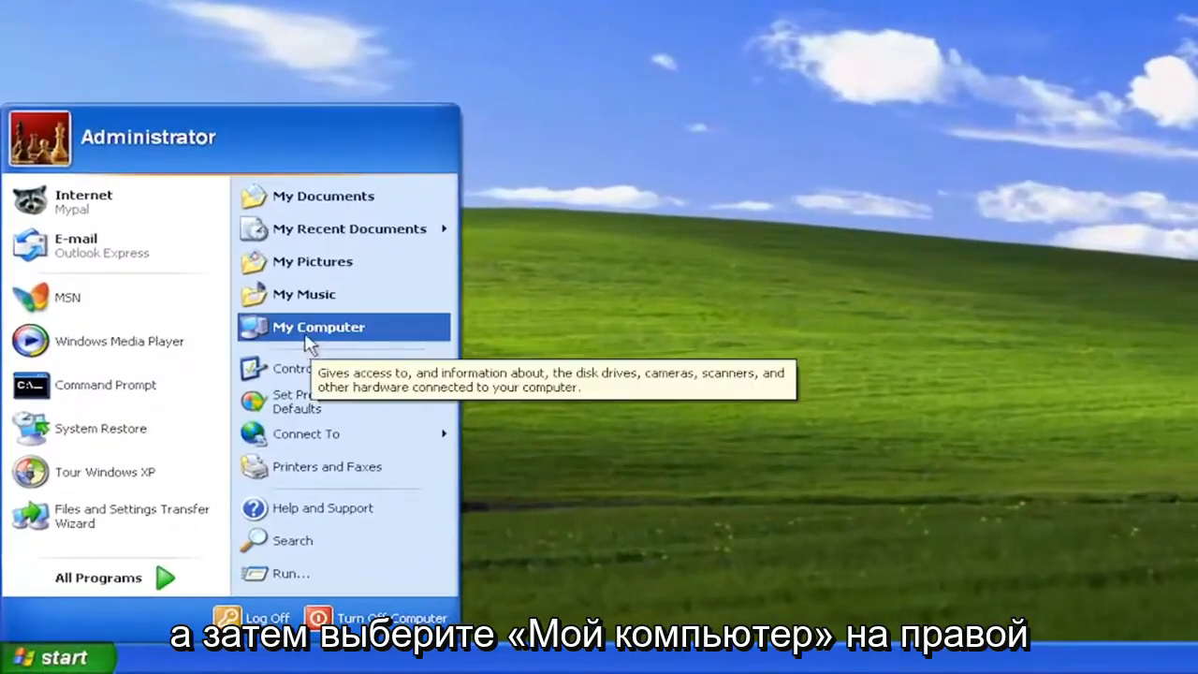
left_click(319, 326)
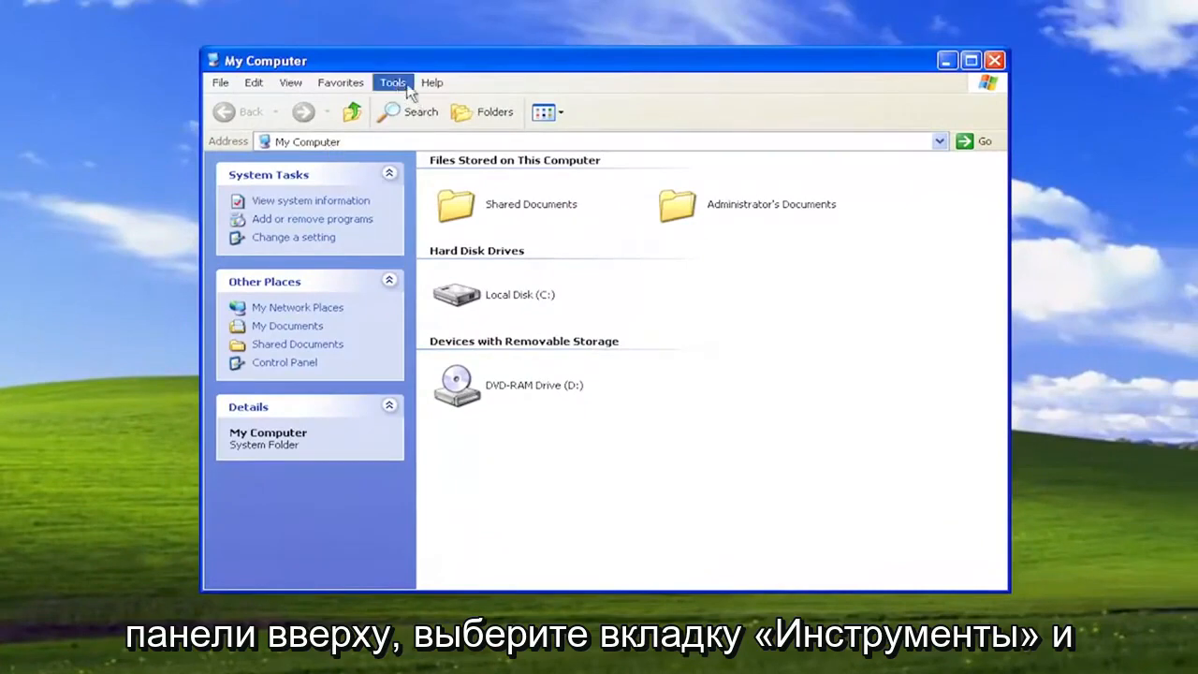
In Folder Options' View settings, choose 'Show hidden files and folders' and apply it.
left_click(393, 82)
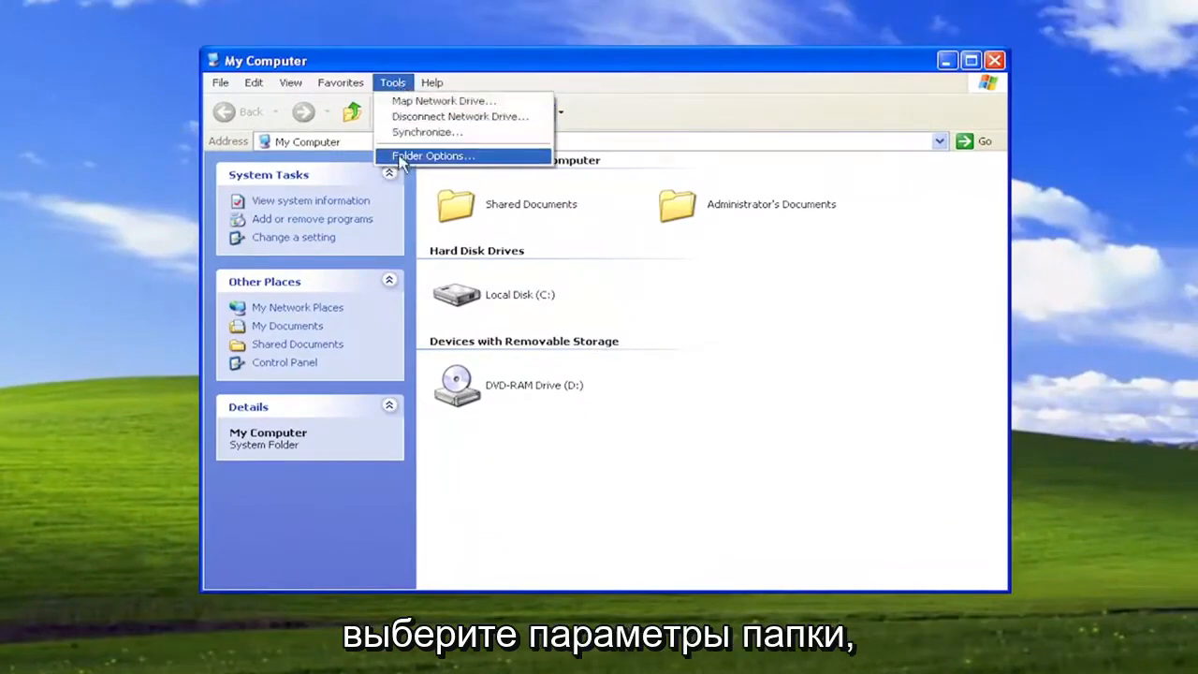
left_click(432, 156)
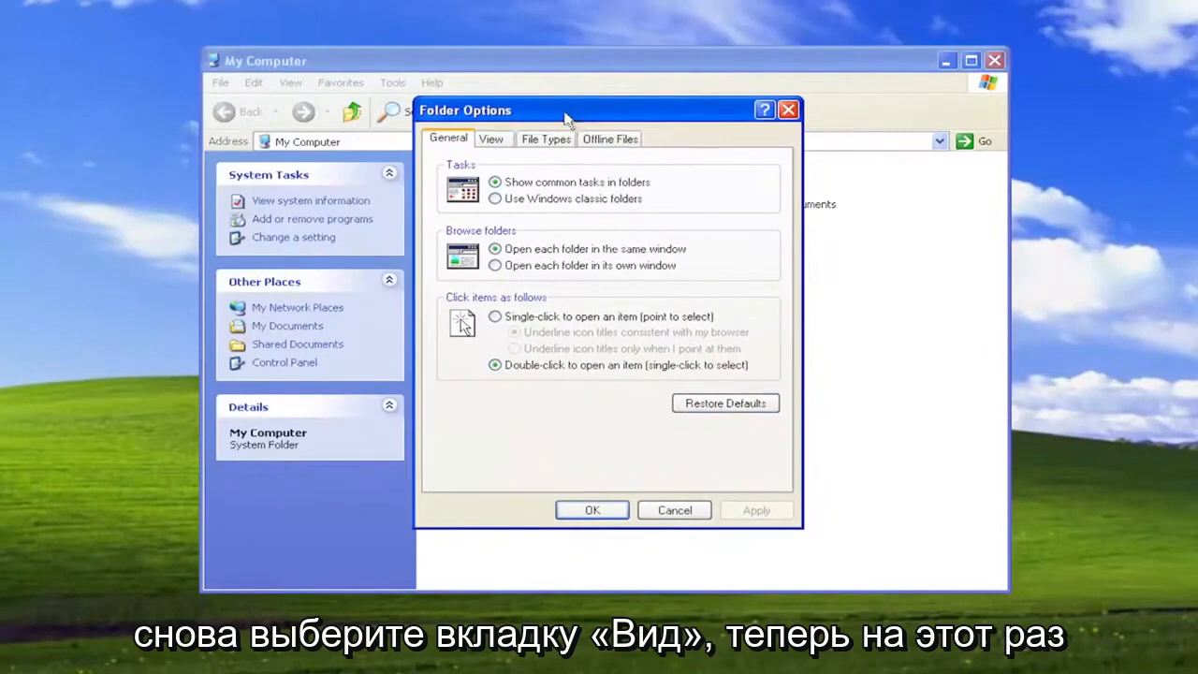
left_click(491, 139)
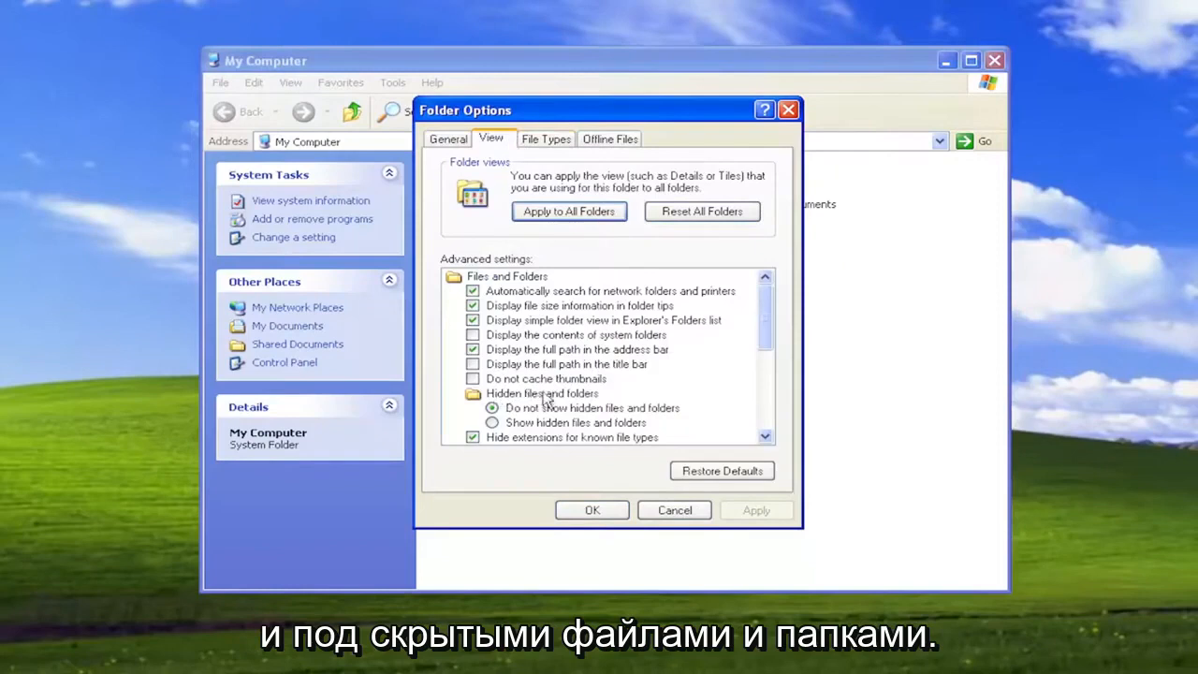
left_click(490, 423)
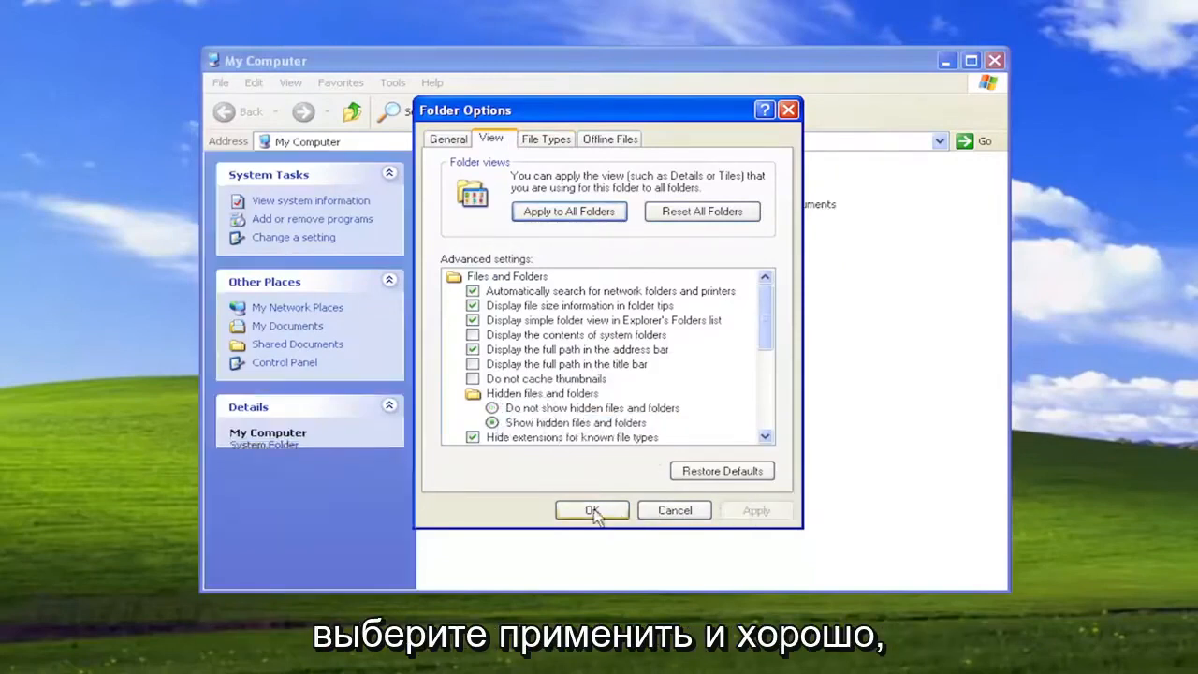
left_click(592, 509)
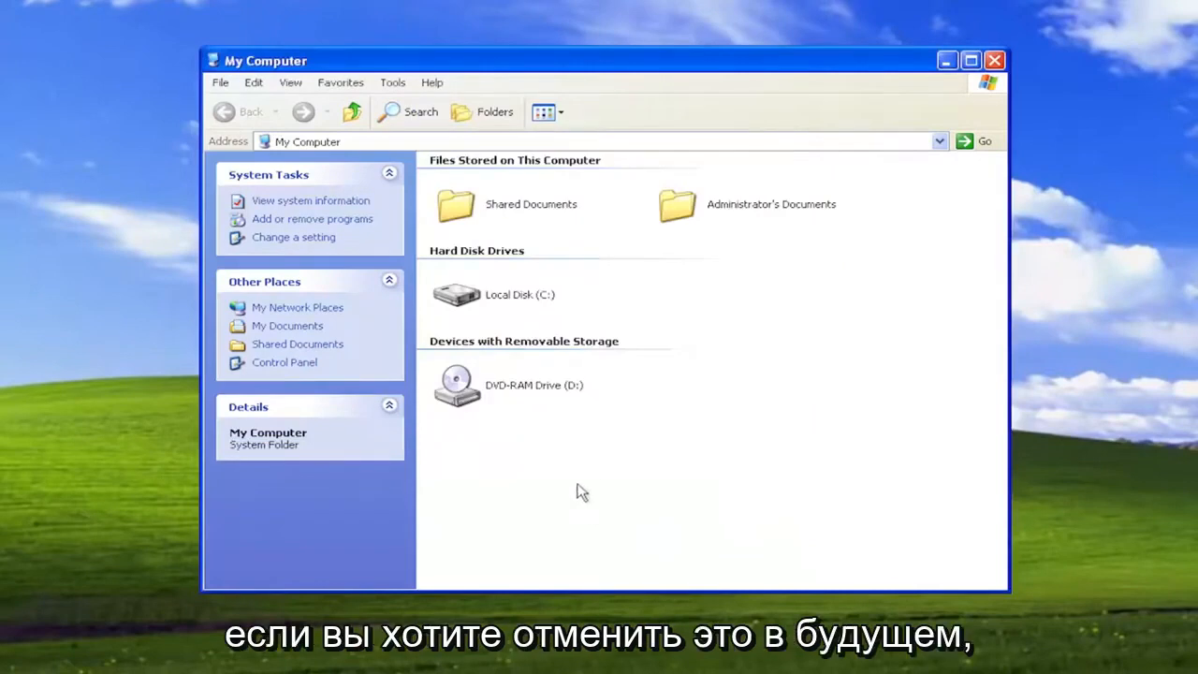
mouse_move(603, 483)
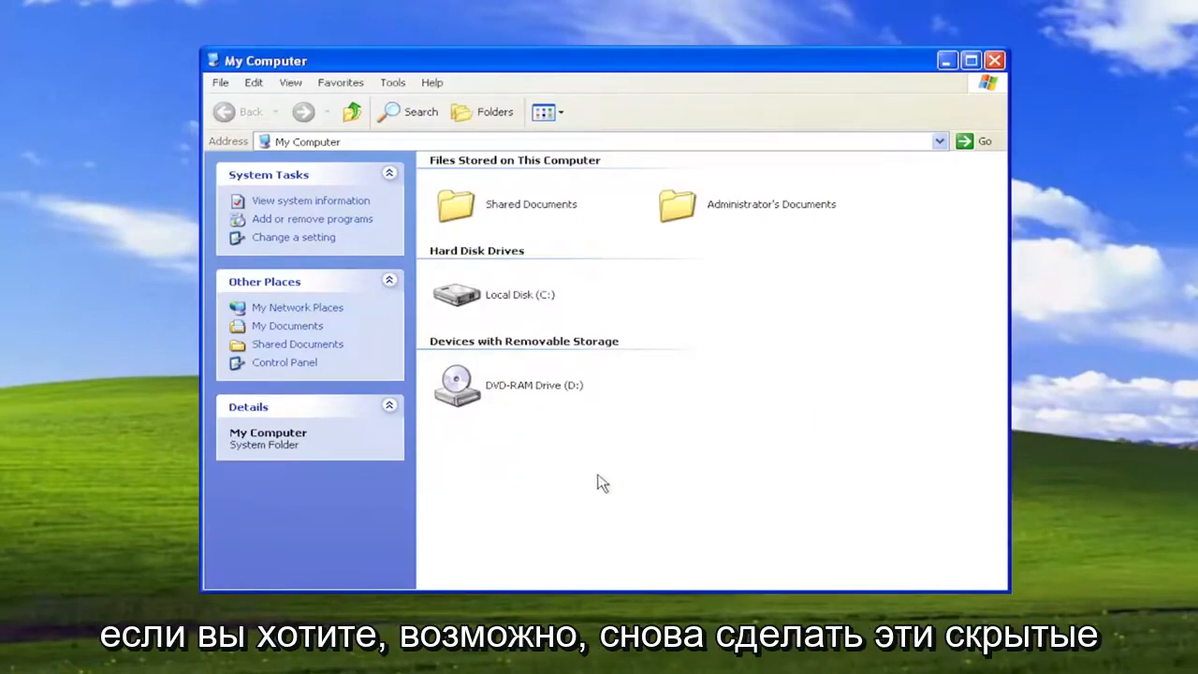
mouse_move(589, 445)
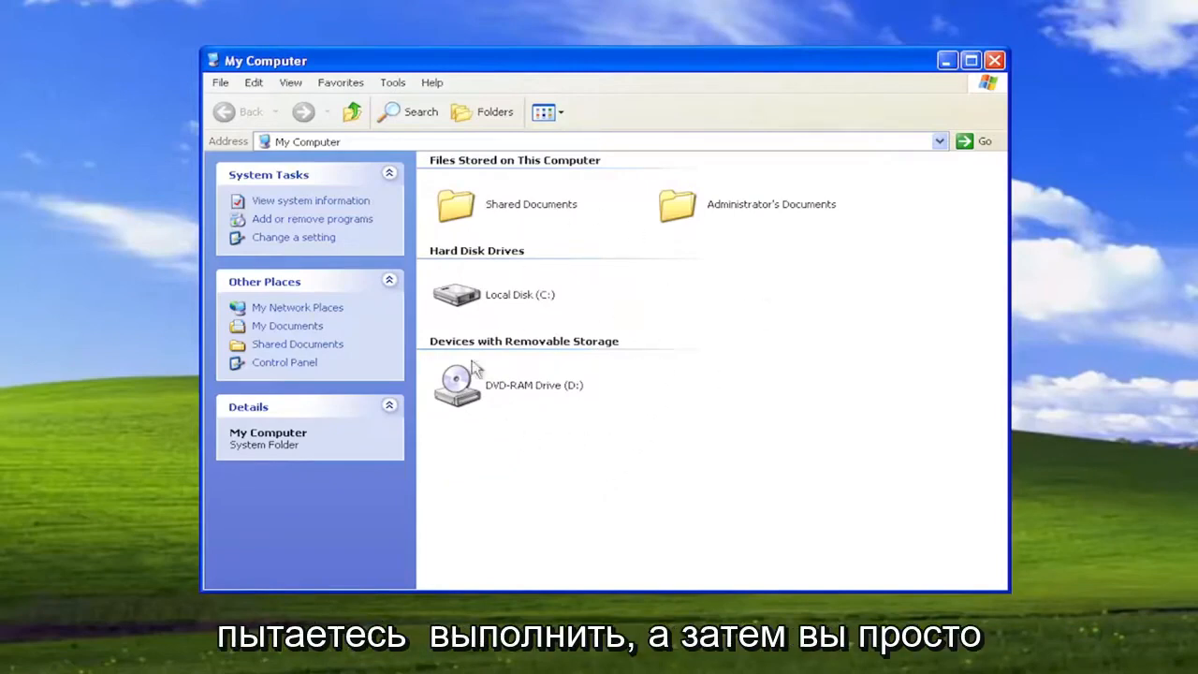
mouse_move(472, 472)
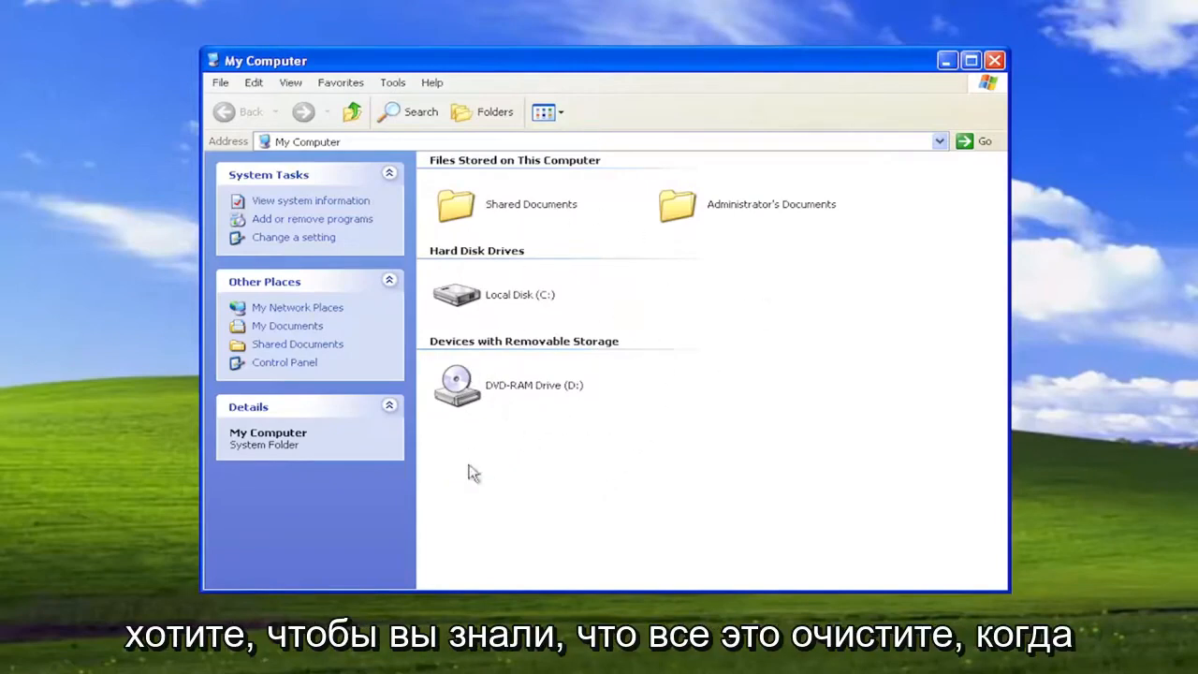
mouse_move(482, 457)
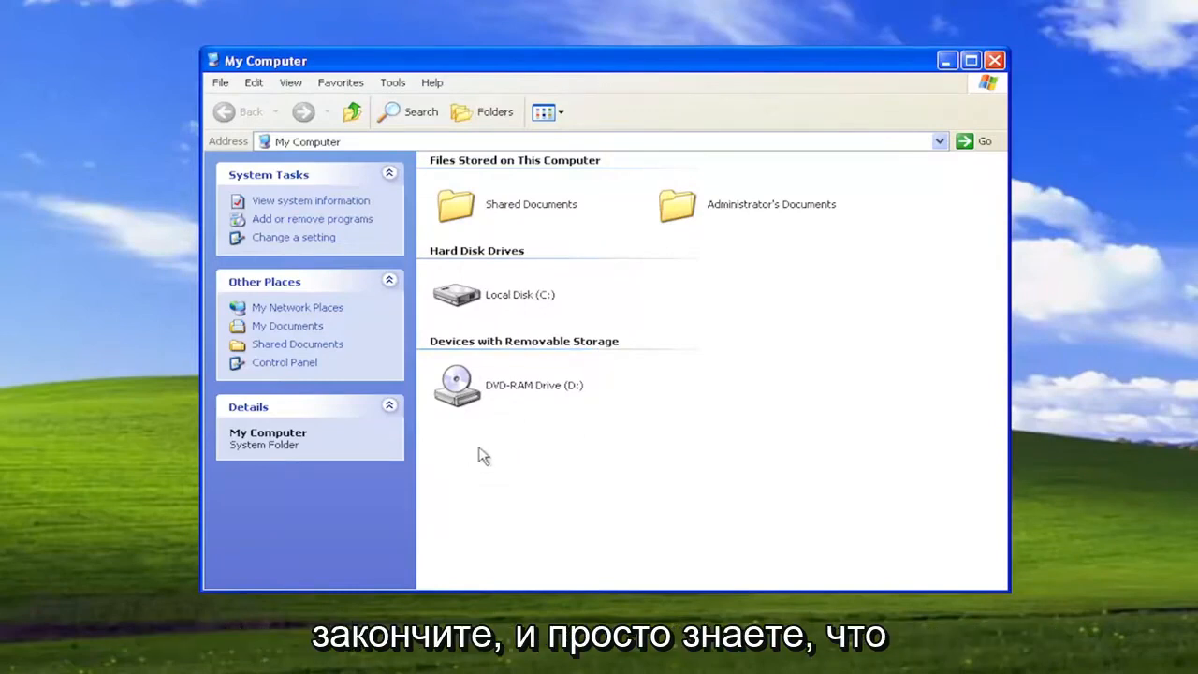
mouse_move(478, 438)
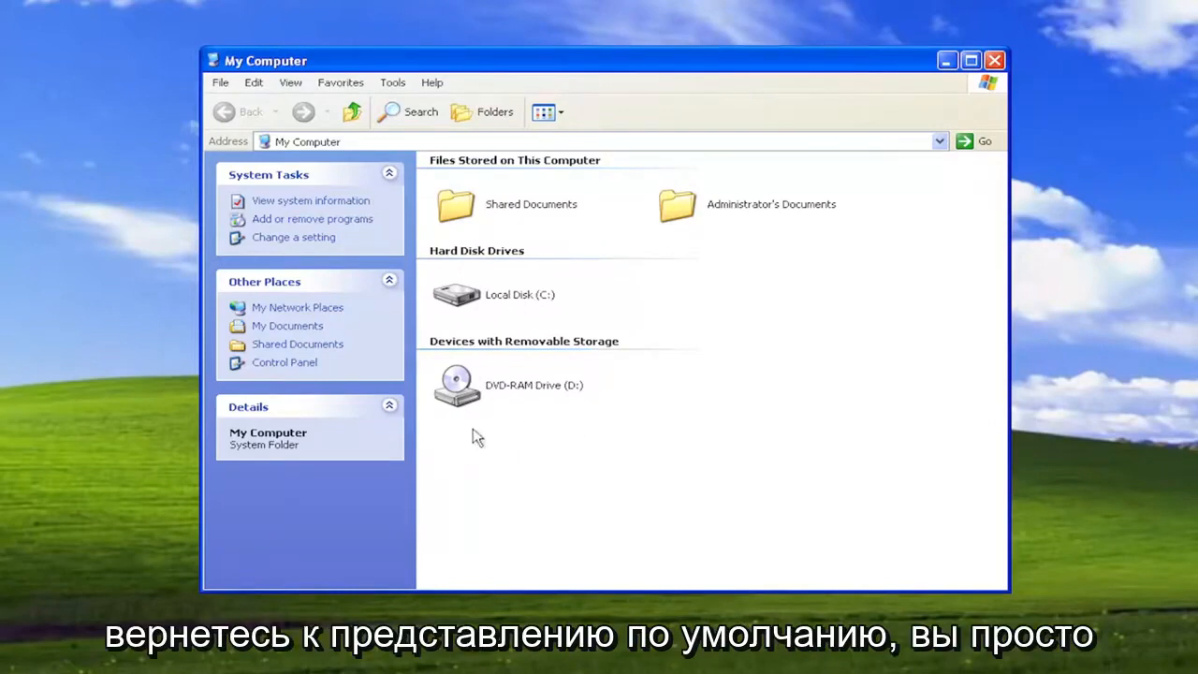
Revert Folder Options to 'Do not show hidden files and folders', then close My Computer.
left_click(393, 82)
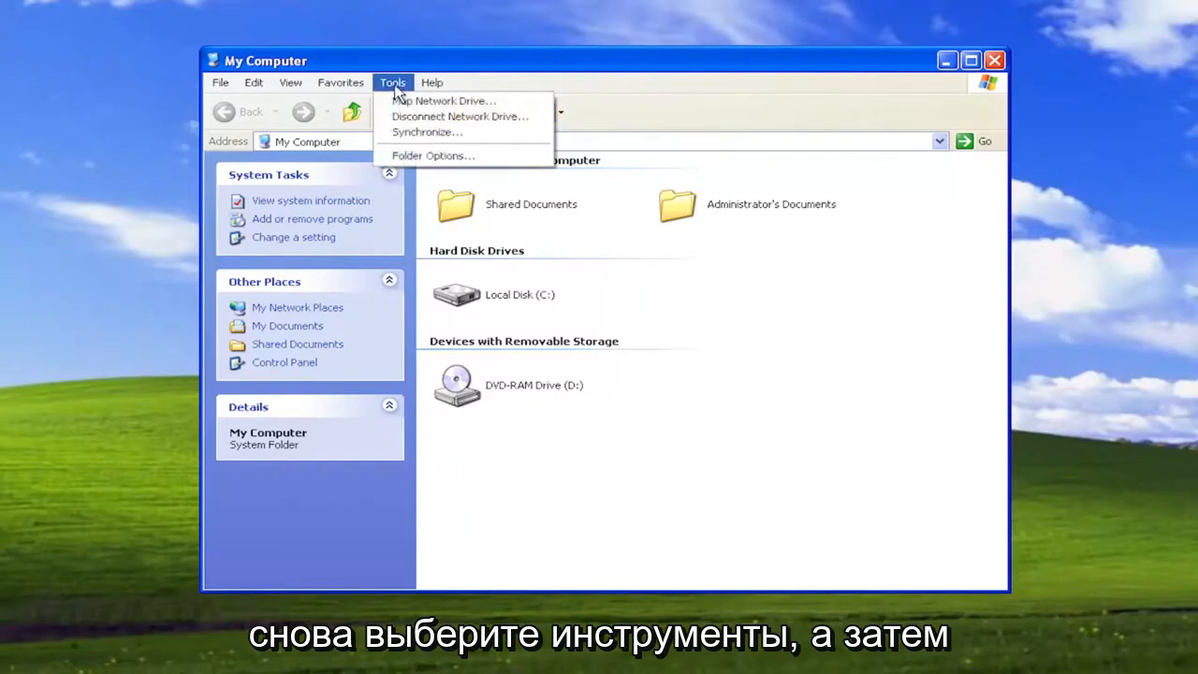
left_click(432, 156)
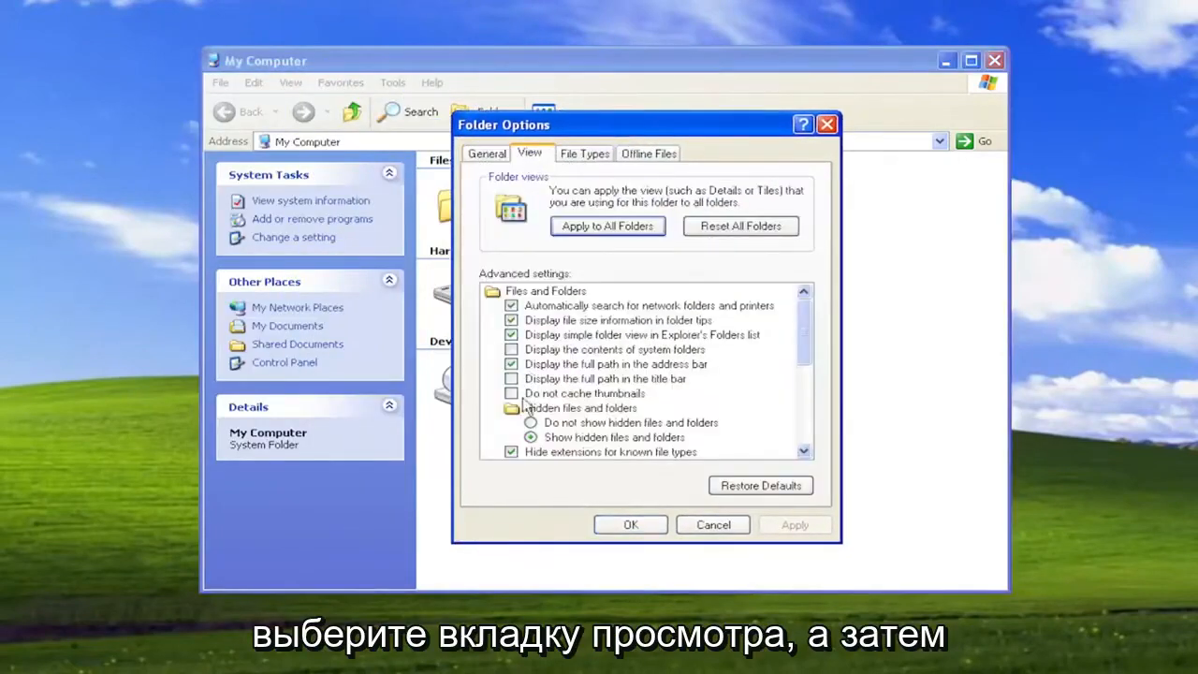
left_click(532, 423)
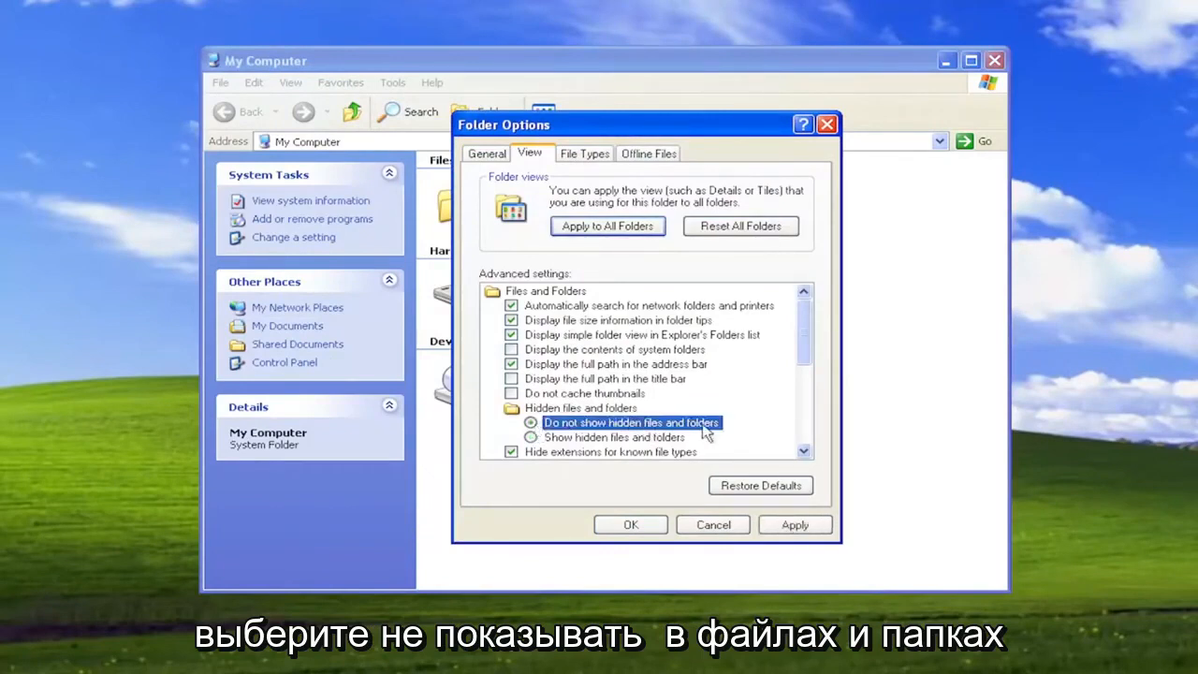
left_click(628, 524)
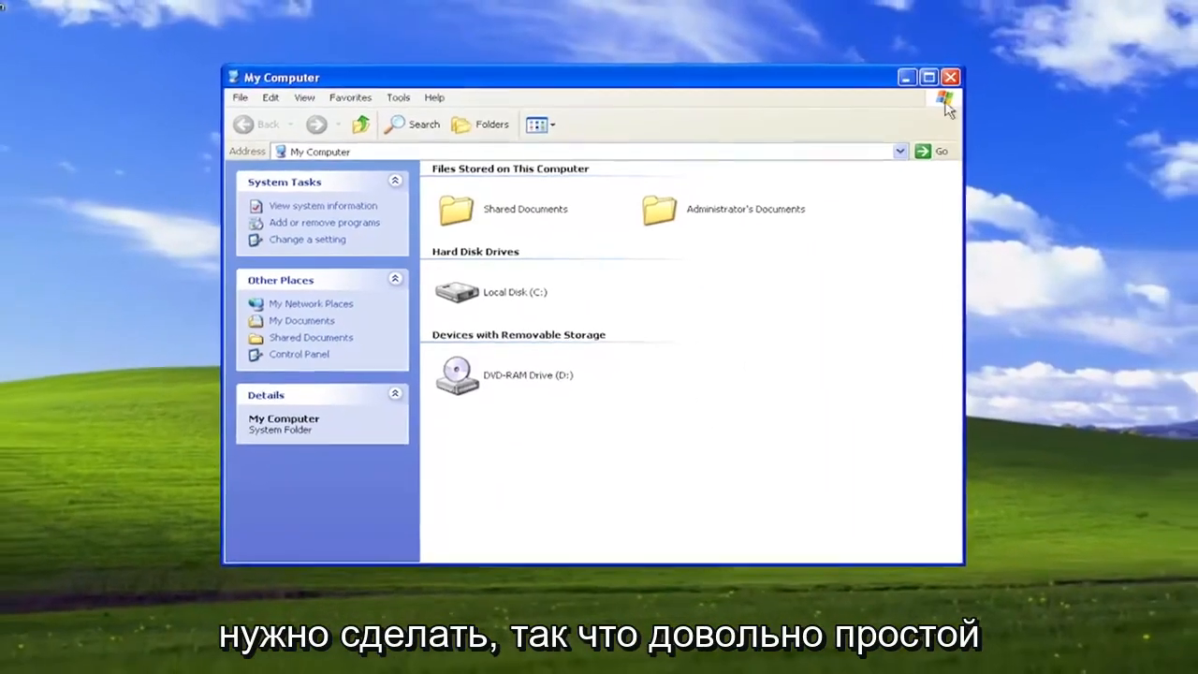
left_click(949, 76)
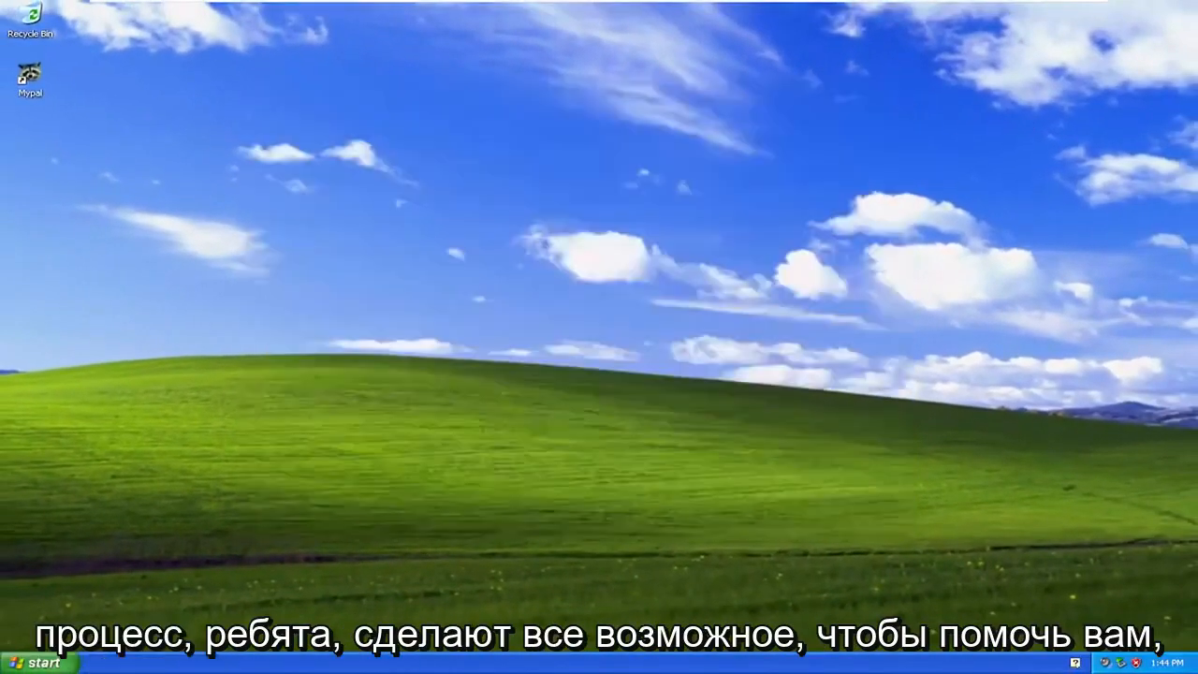